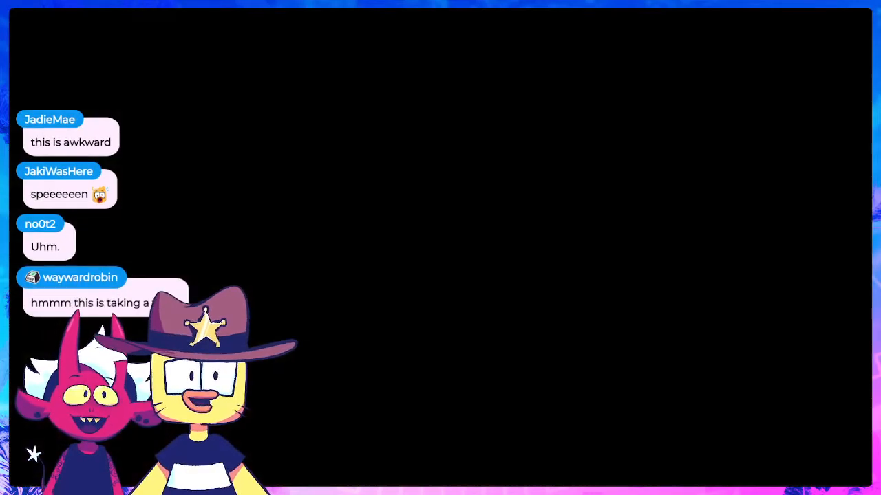
key("Escape")
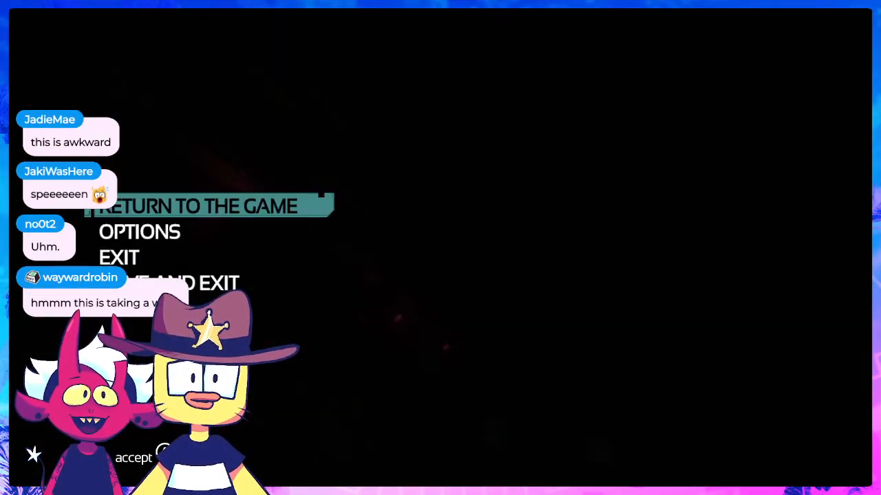
left_click(193, 206)
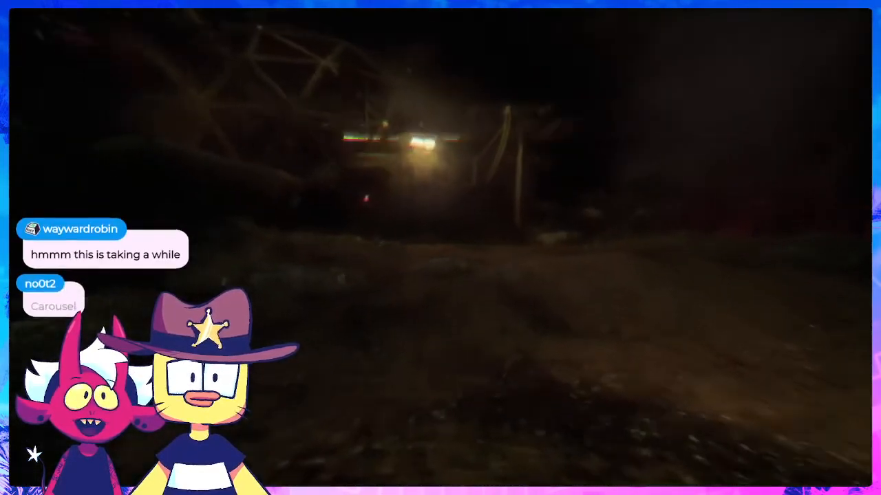